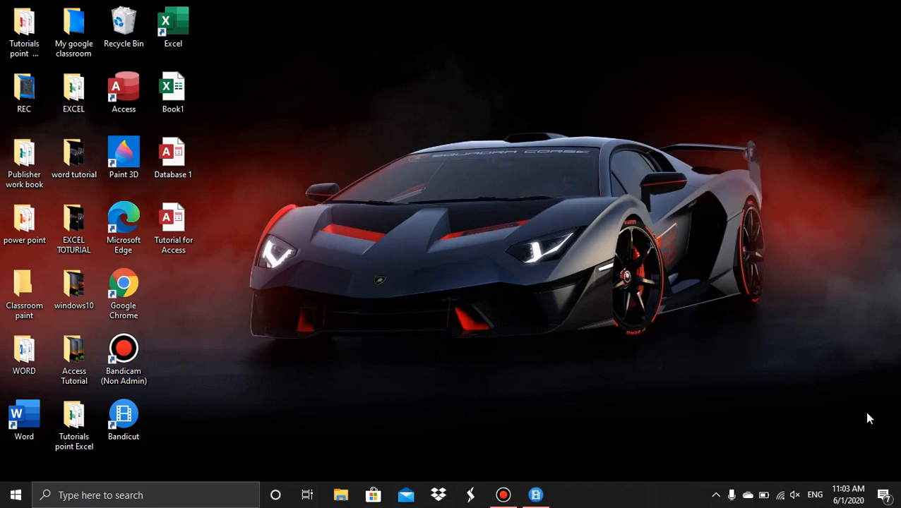
mouse_move(589, 162)
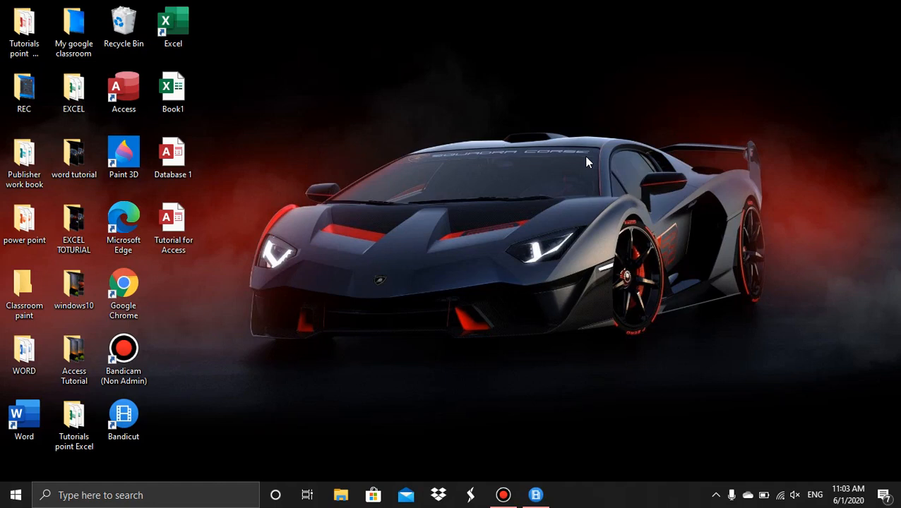
mouse_move(373, 169)
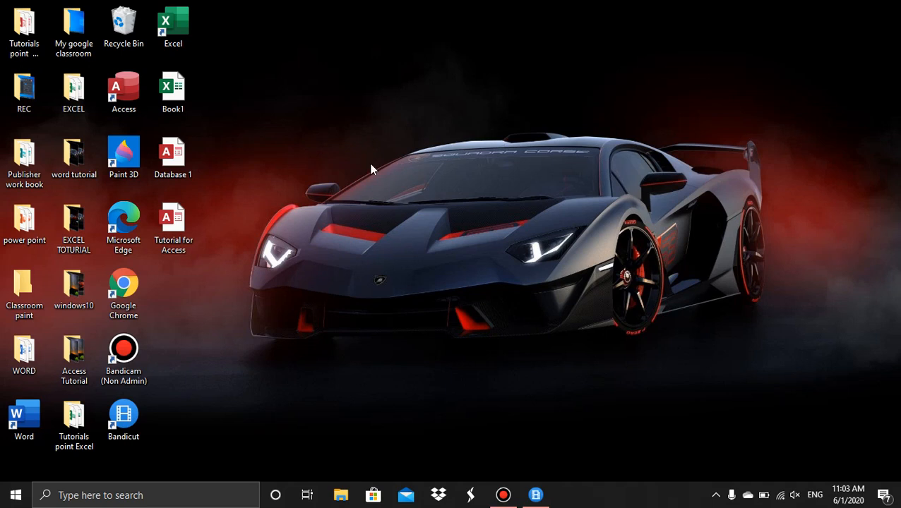
Step: Launch Word into a blank document and browse the Insert Shapes gallery without choosing one
double_click(24, 417)
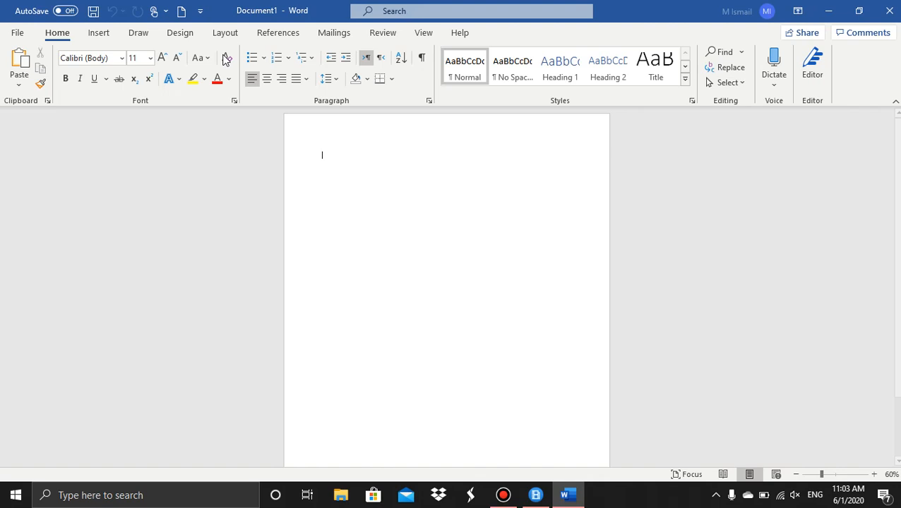
click(99, 32)
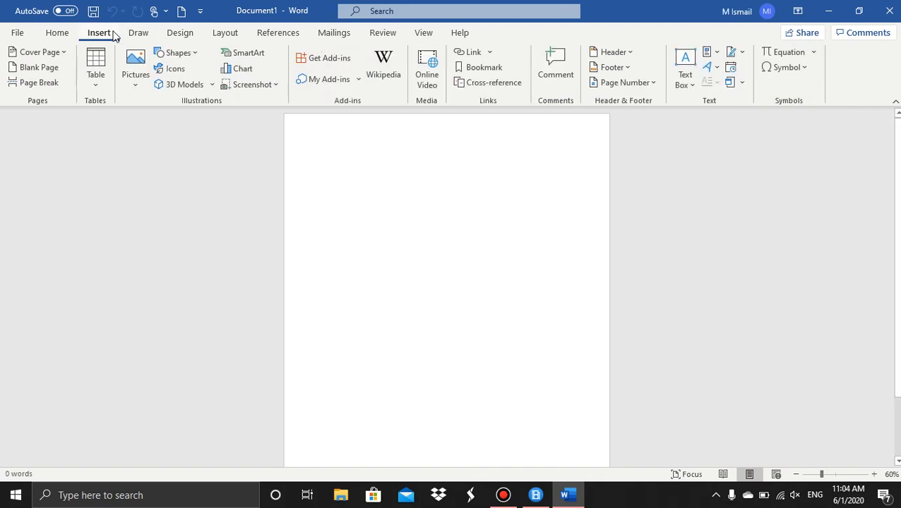
click(178, 52)
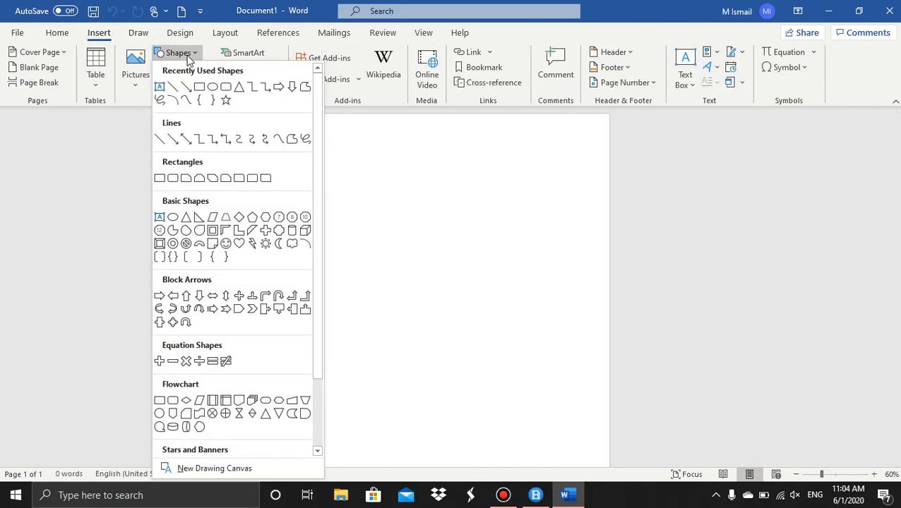
click(178, 52)
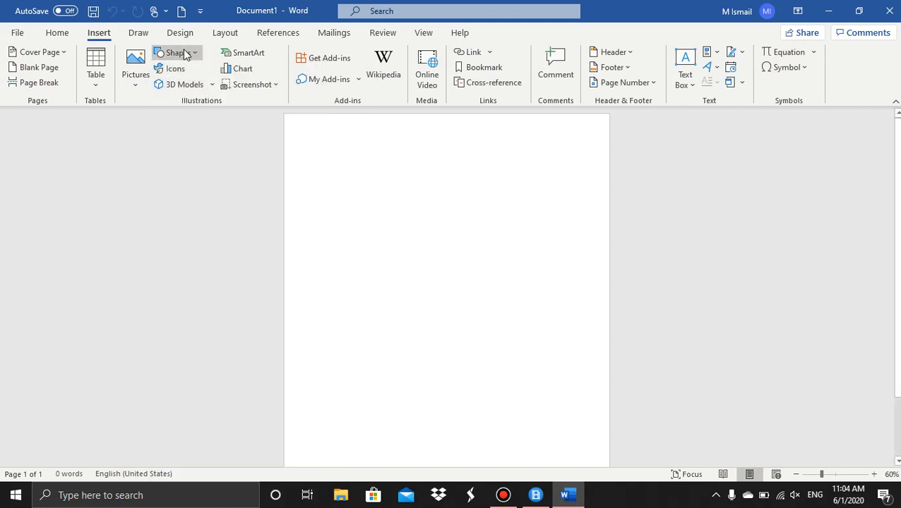
Step: Draw a blue Snip Diagonal Corner rectangle near the top centre of the page
click(175, 53)
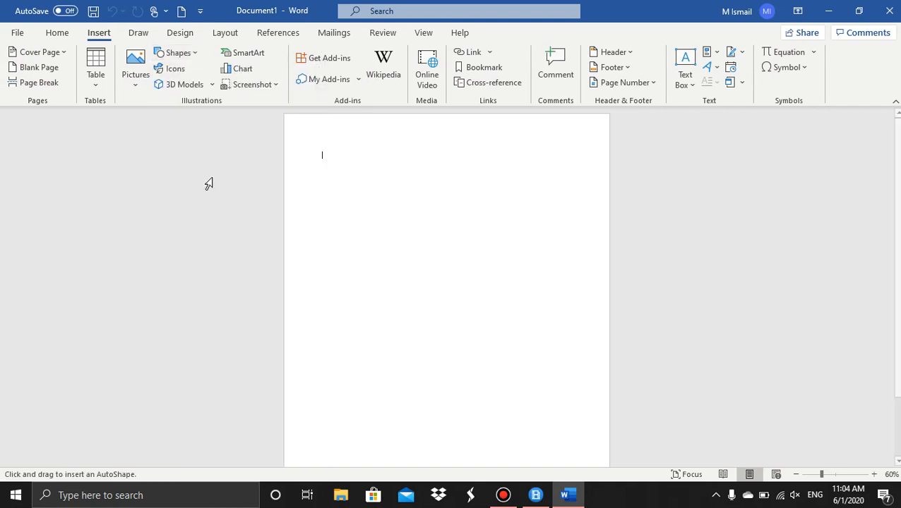
drag(319, 172, 452, 257)
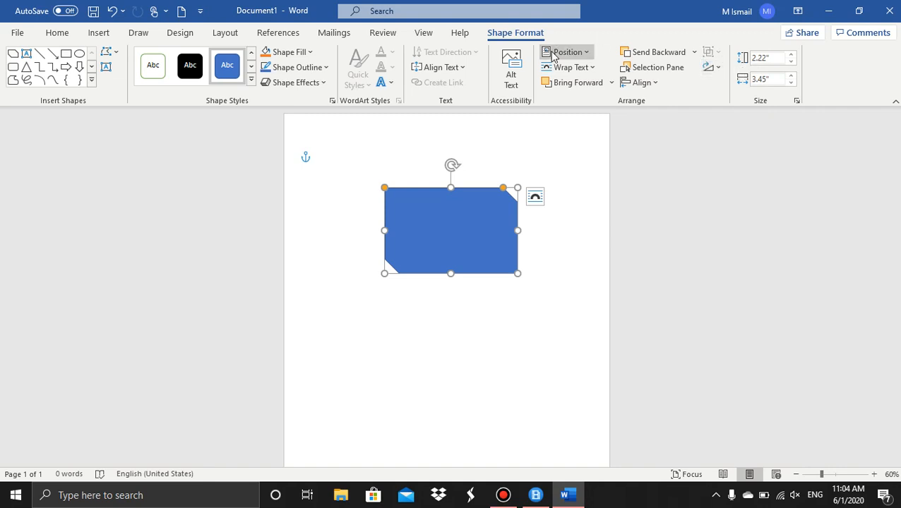
mouse_move(704, 45)
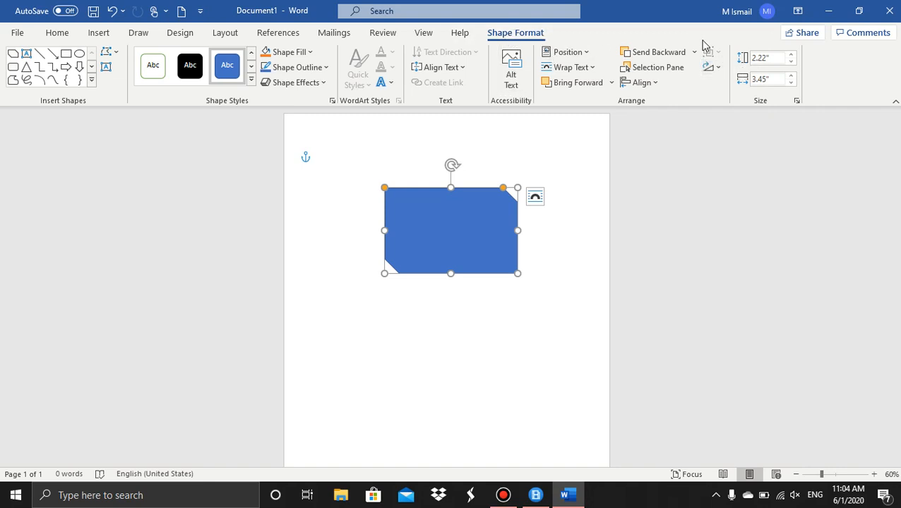
mouse_move(765, 57)
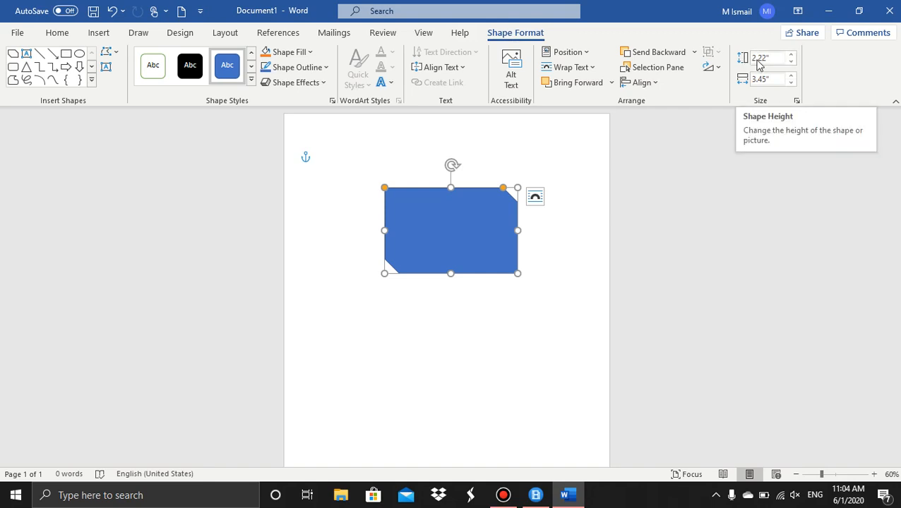
Step: Raise the rectangle's Shape Height to about 3.6 inches in the Size group
click(761, 58)
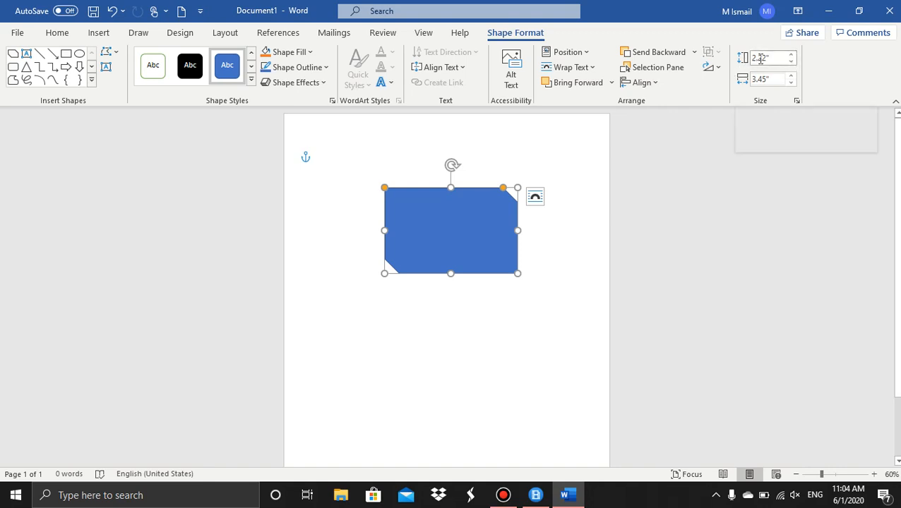
mouse_move(769, 71)
text(6)
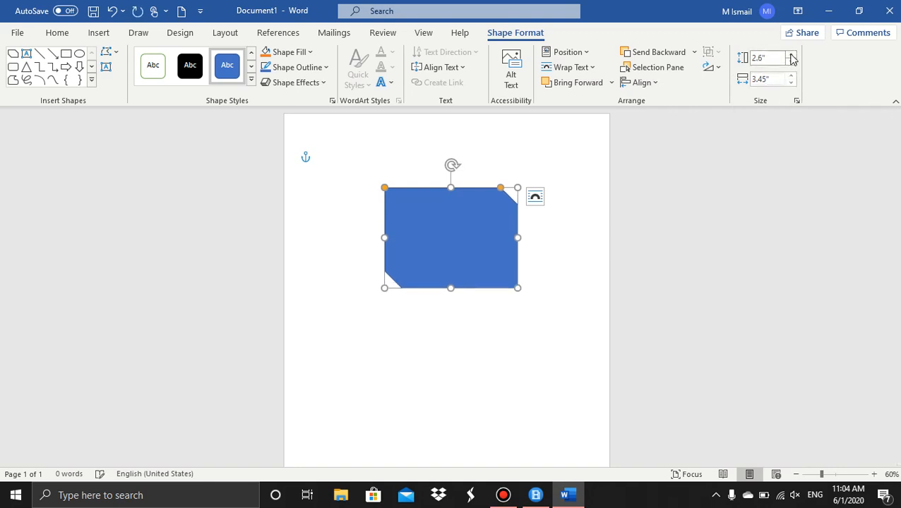
click(790, 54)
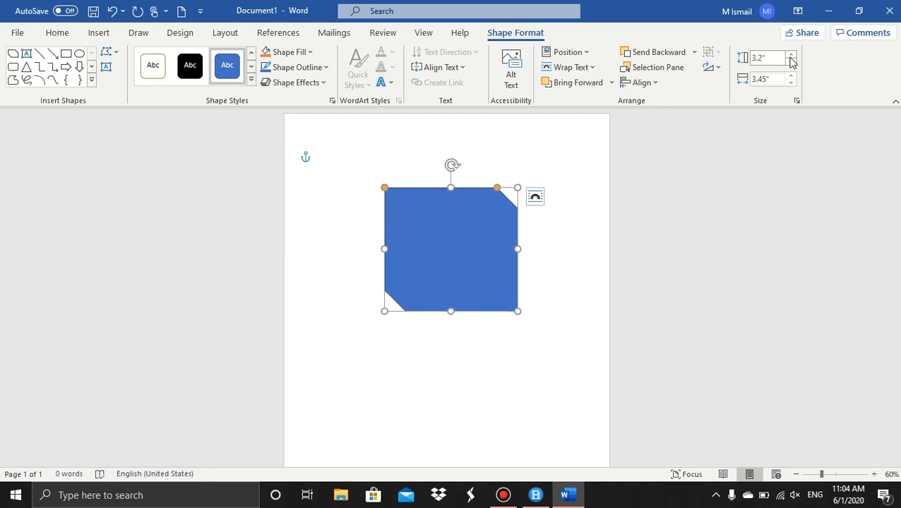
click(791, 56)
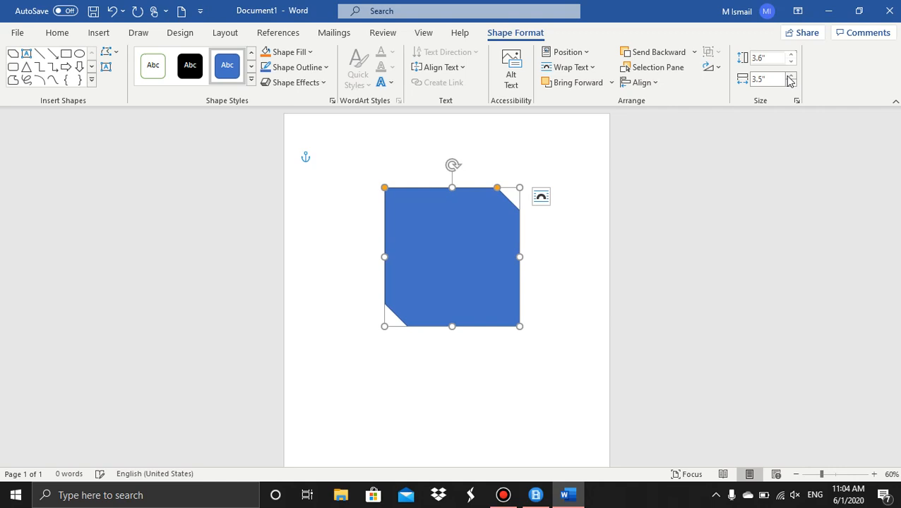
Step: Widen the rectangle to 5 inches, then deselect it on the page
click(790, 76)
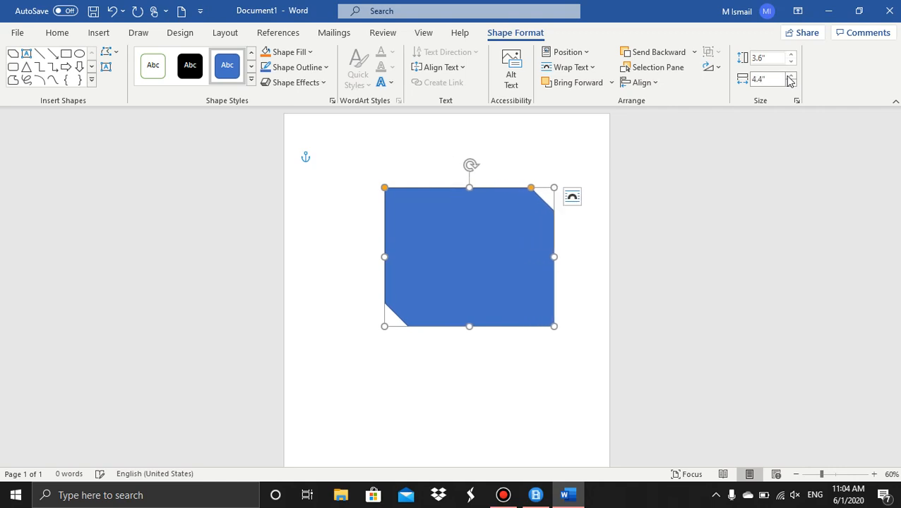
click(791, 75)
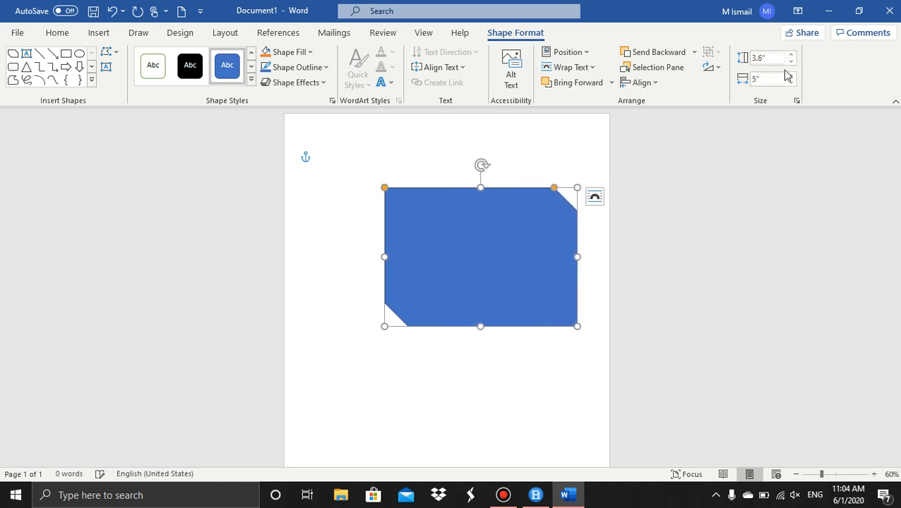
click(750, 192)
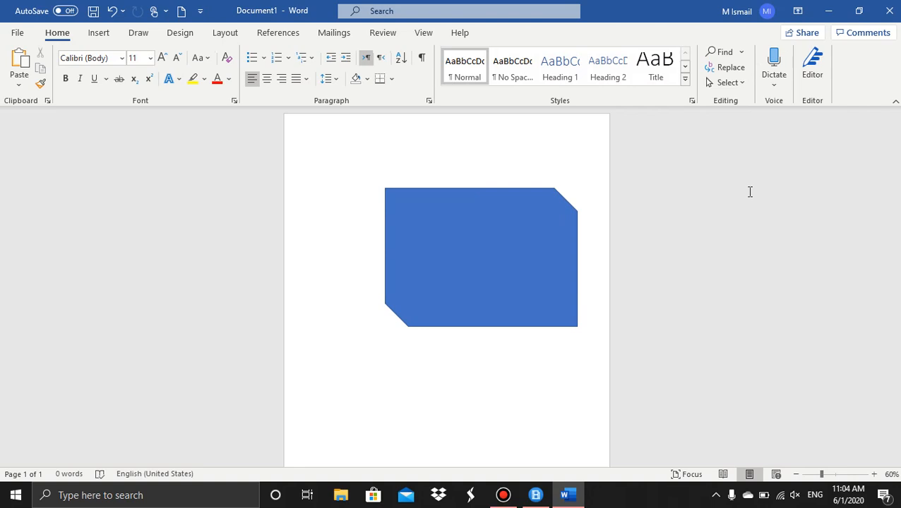
click(321, 156)
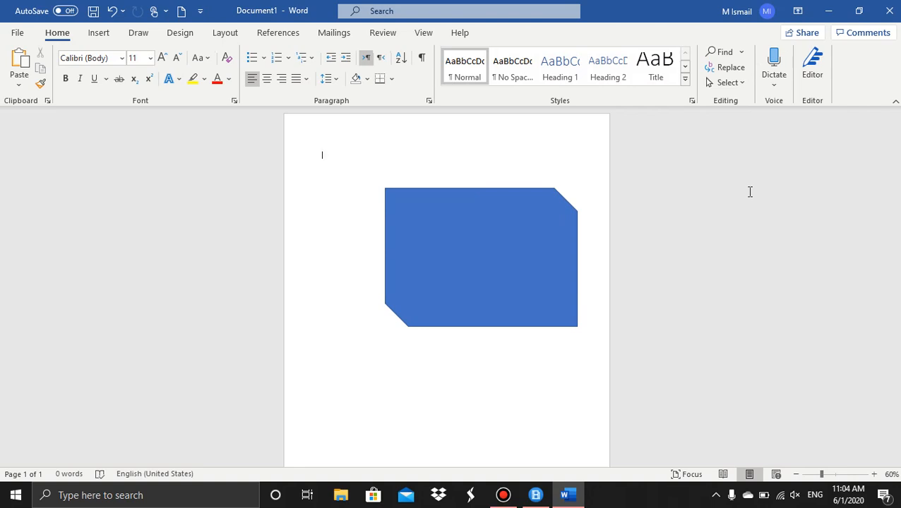